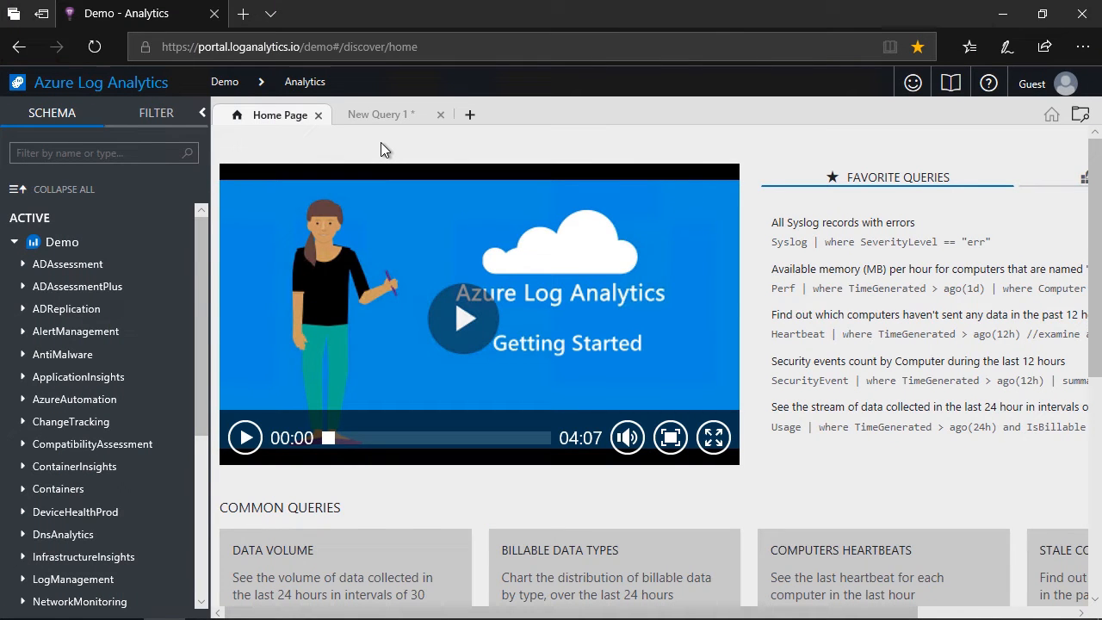
# Step: Show the New Query 1 tab with the hourly memory-used-per-computer line chart
pyautogui.click(377, 113)
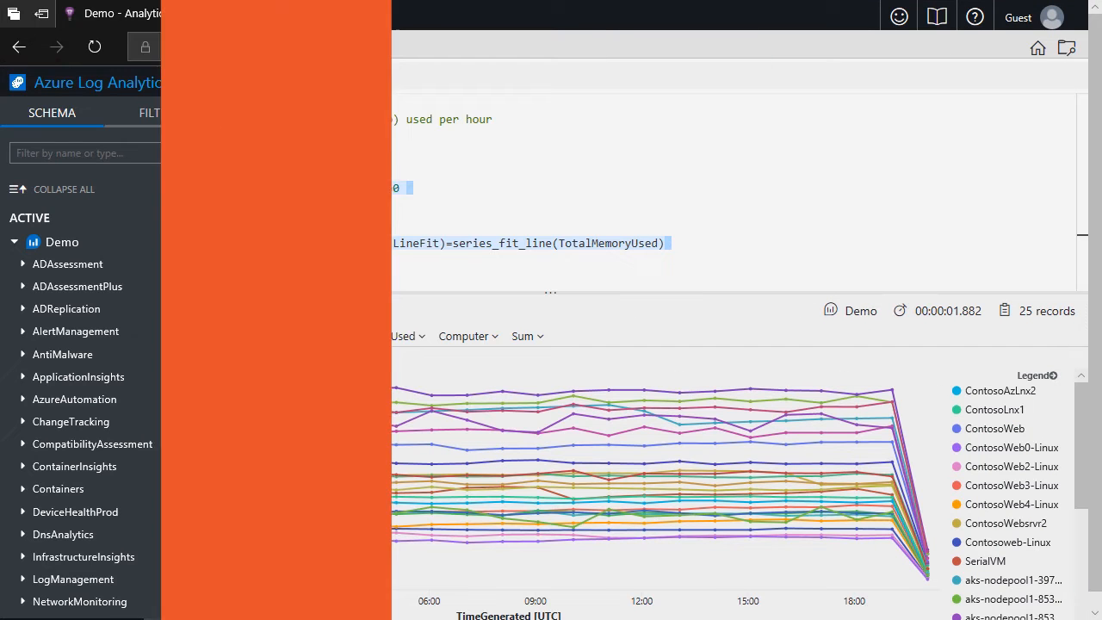